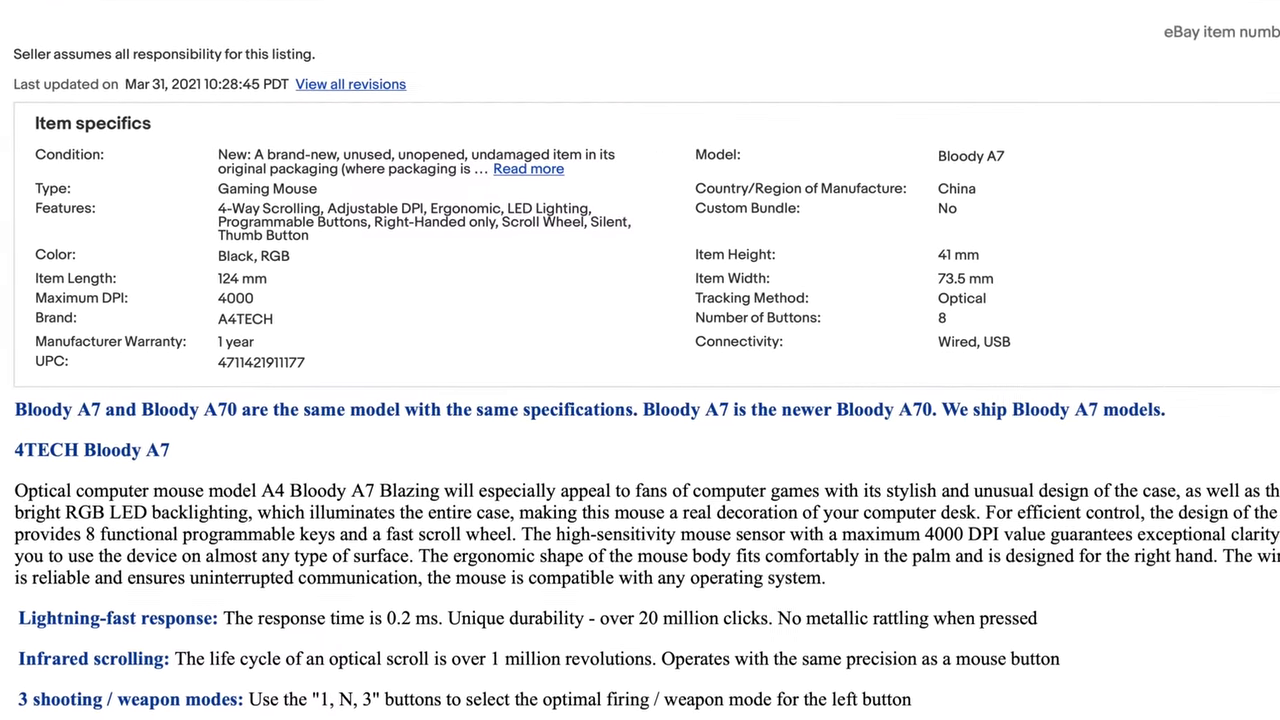
# Run the 1-second click test with the Bloody A70, scoring 47 CPS, and dismiss the rank popup
pyautogui.scroll(-3)
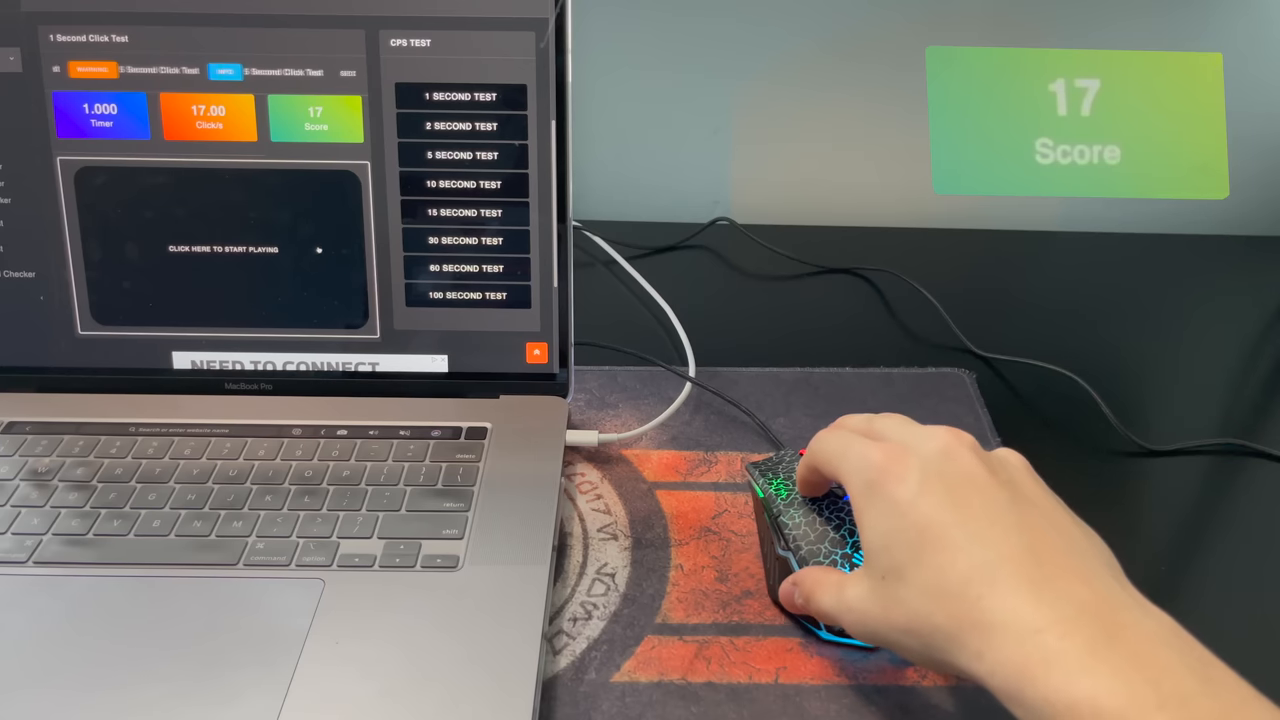
pyautogui.click(224, 248)
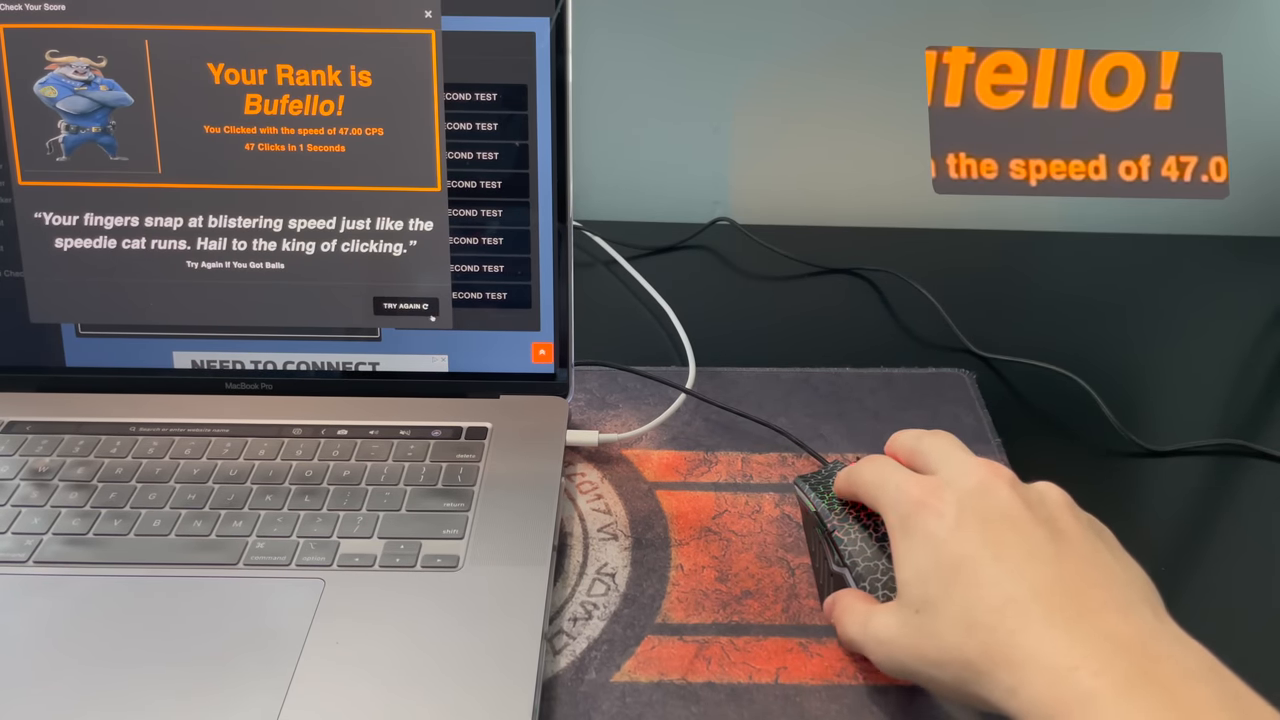
pyautogui.click(406, 306)
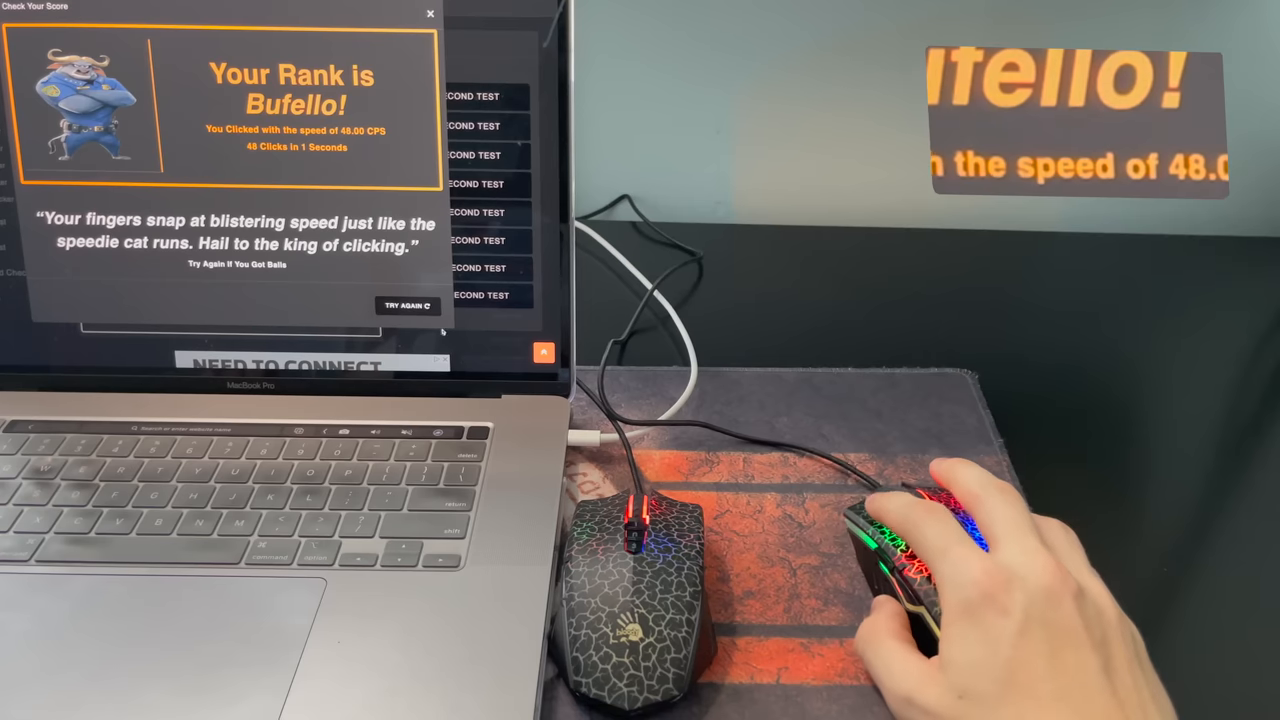
# Run a 1-second test with the A7 mouse scoring 13 CPS and retry
pyautogui.click(408, 304)
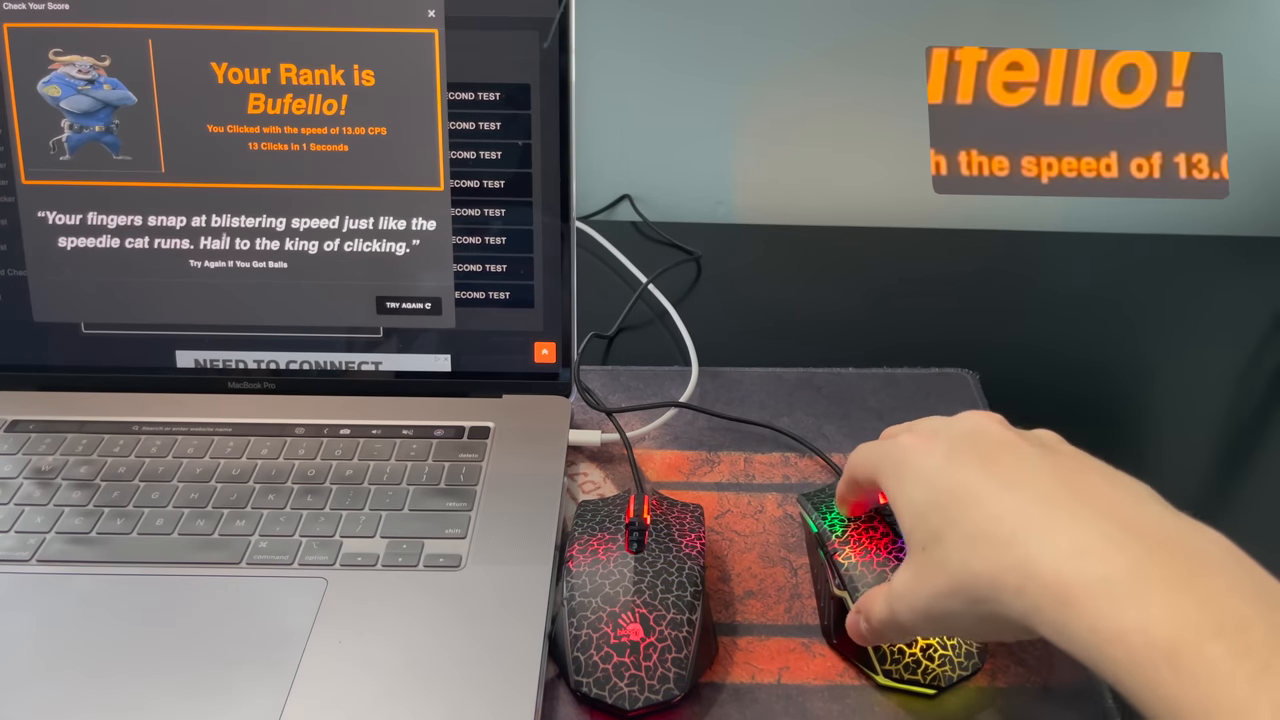
pyautogui.click(432, 12)
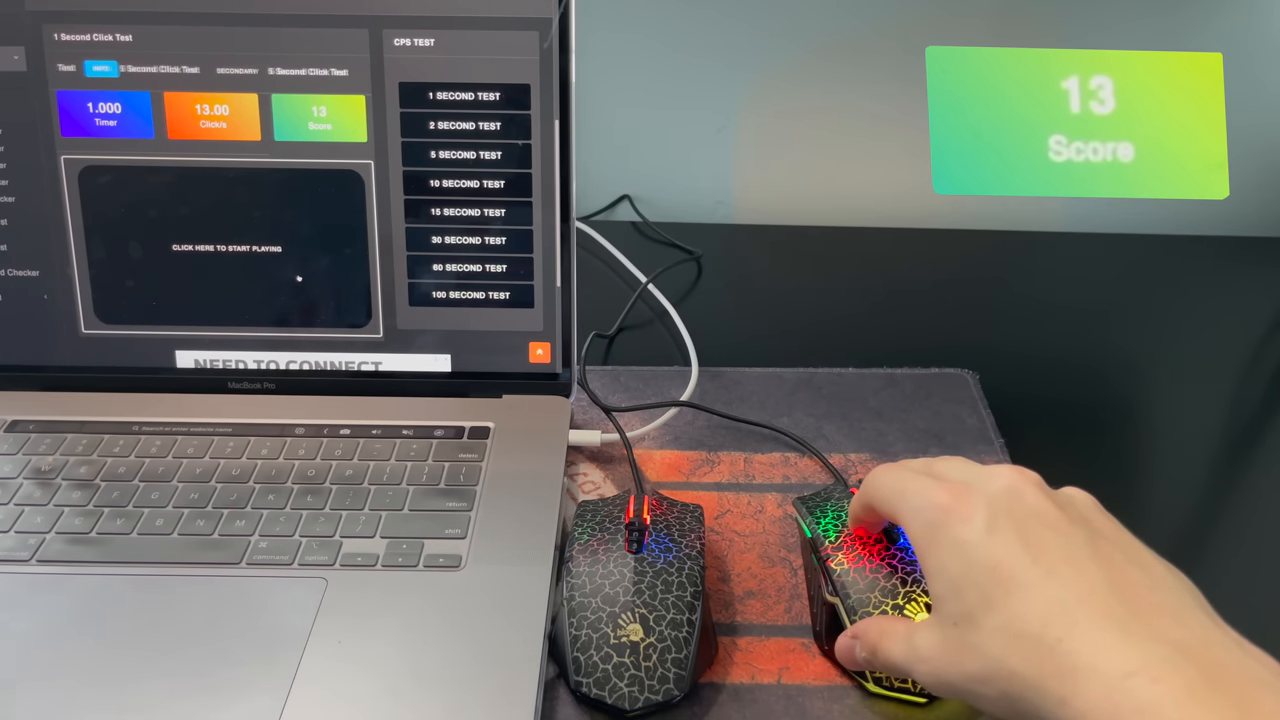
pyautogui.click(228, 248)
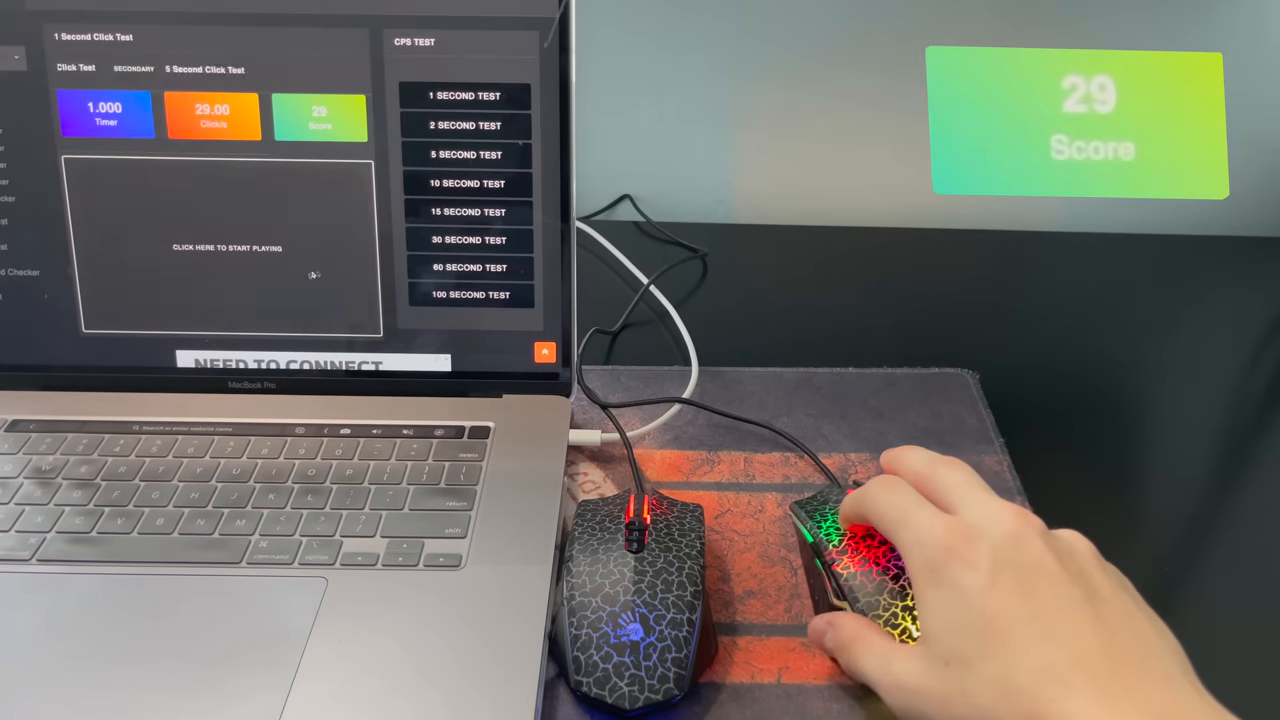
# Repeat the 1-second test with the A7, scoring 11 CPS, and dismiss the result
pyautogui.click(228, 248)
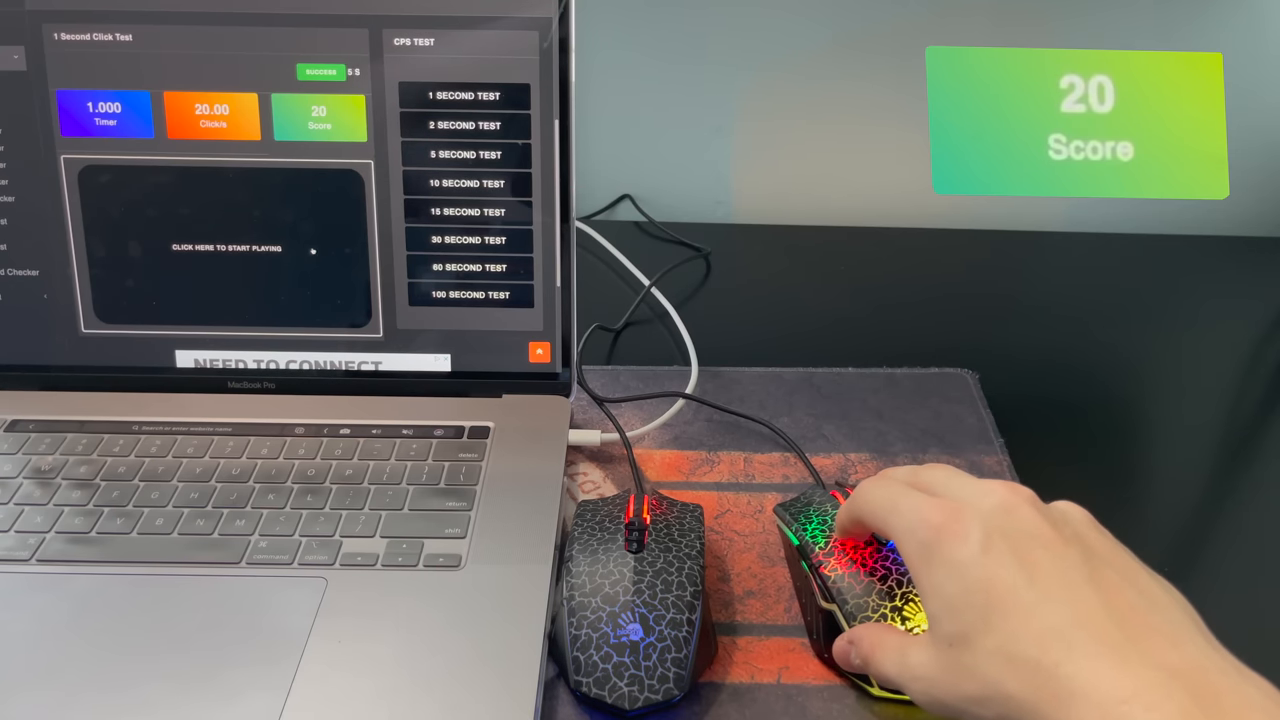
pyautogui.click(228, 248)
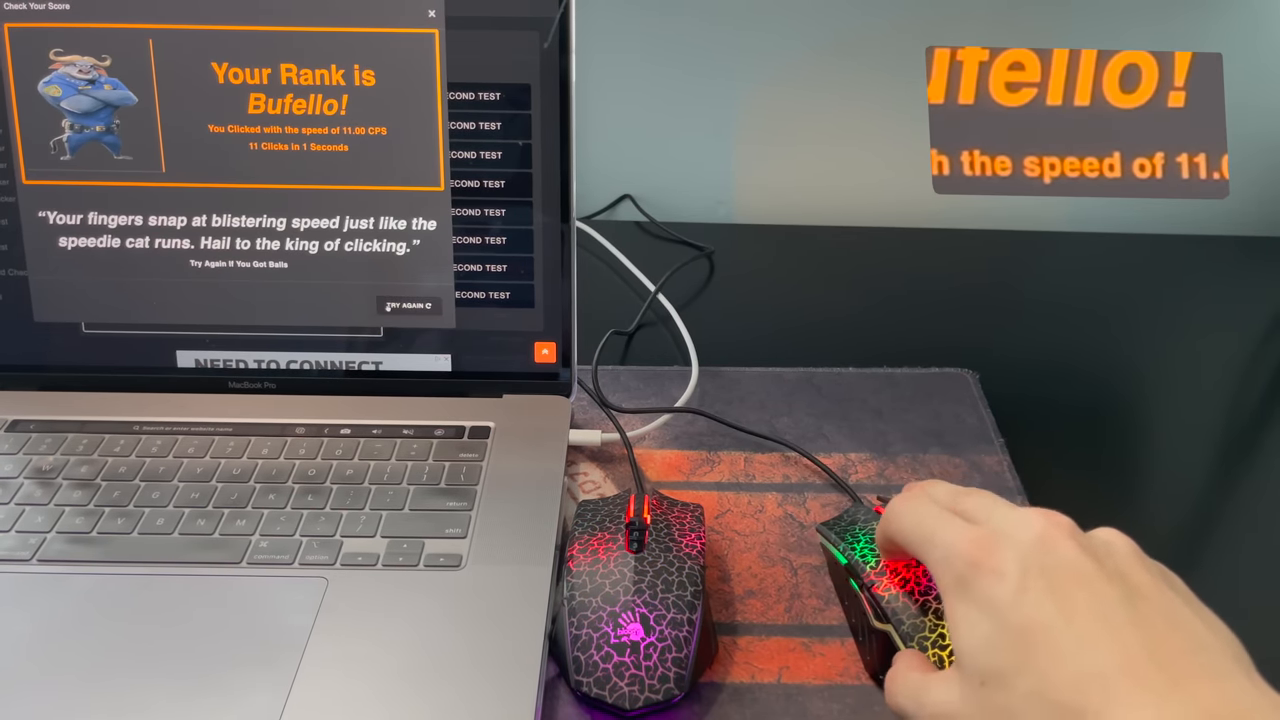
pyautogui.click(408, 304)
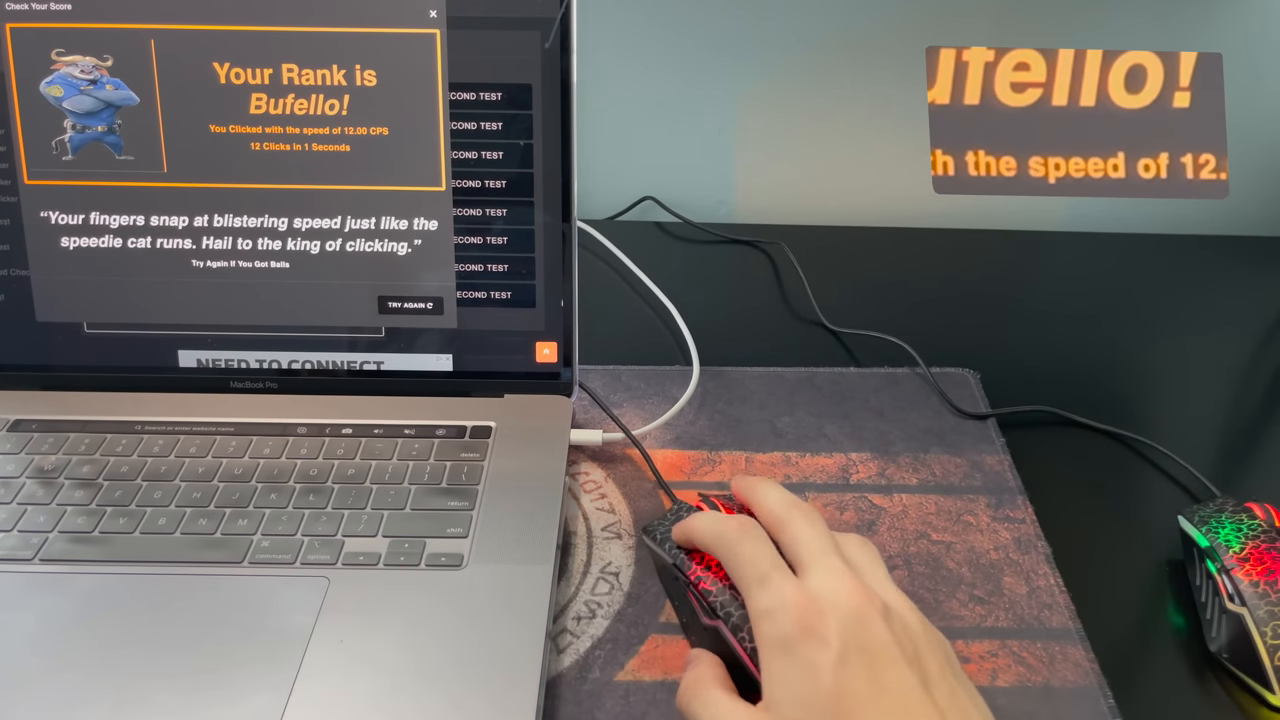
# Back on the A70, run 1-second tests scoring 34 then 40 CPS and bring up the page context menu
pyautogui.click(432, 12)
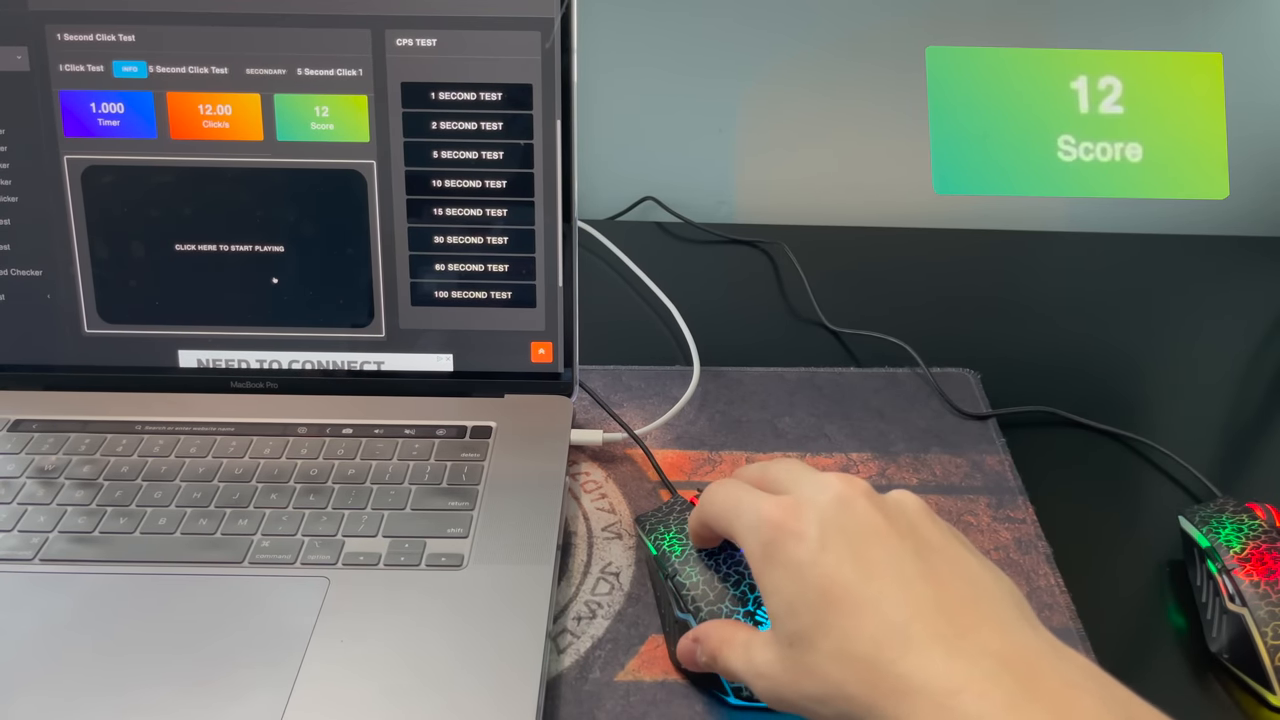
pyautogui.click(228, 244)
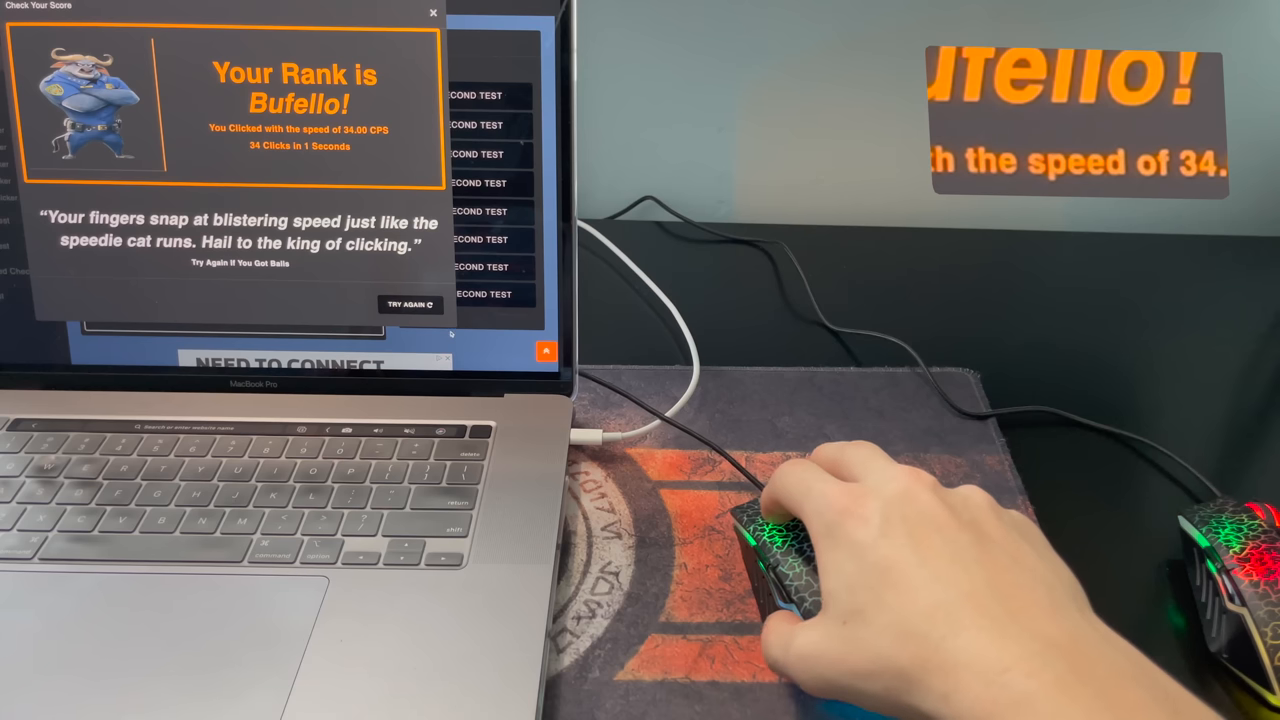
pyautogui.click(408, 304)
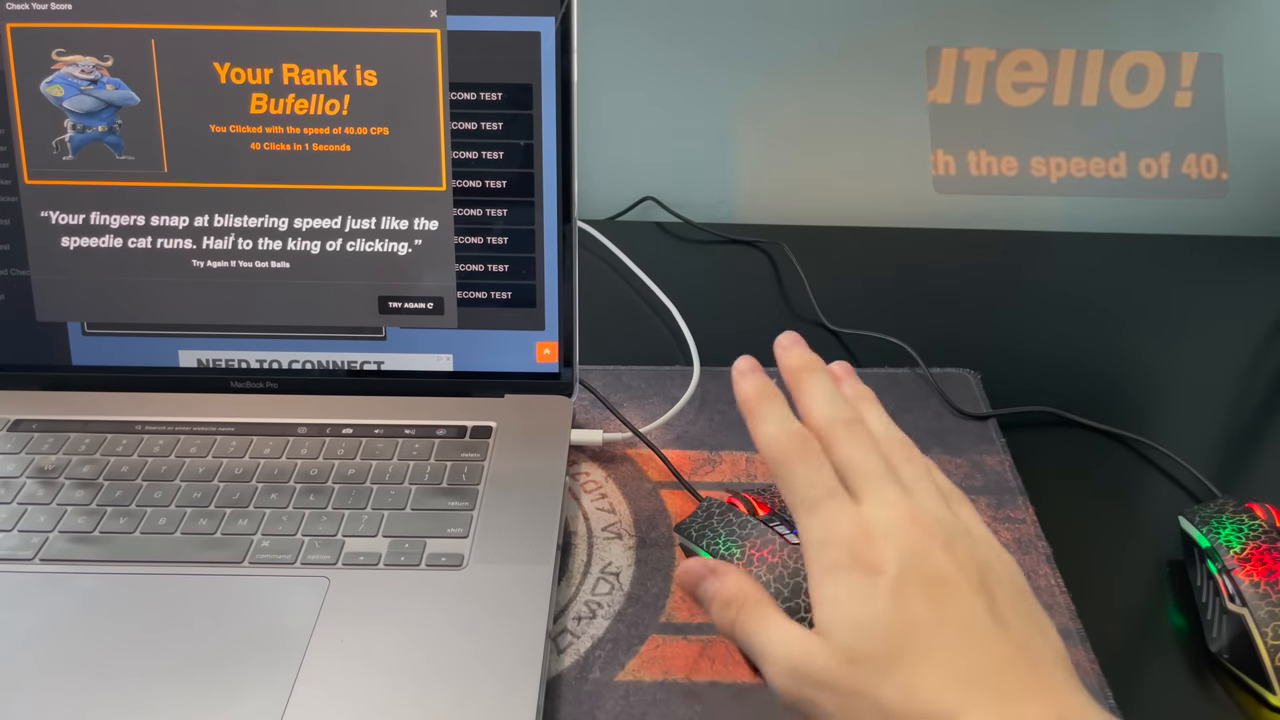
pyautogui.rightClick(240, 240)
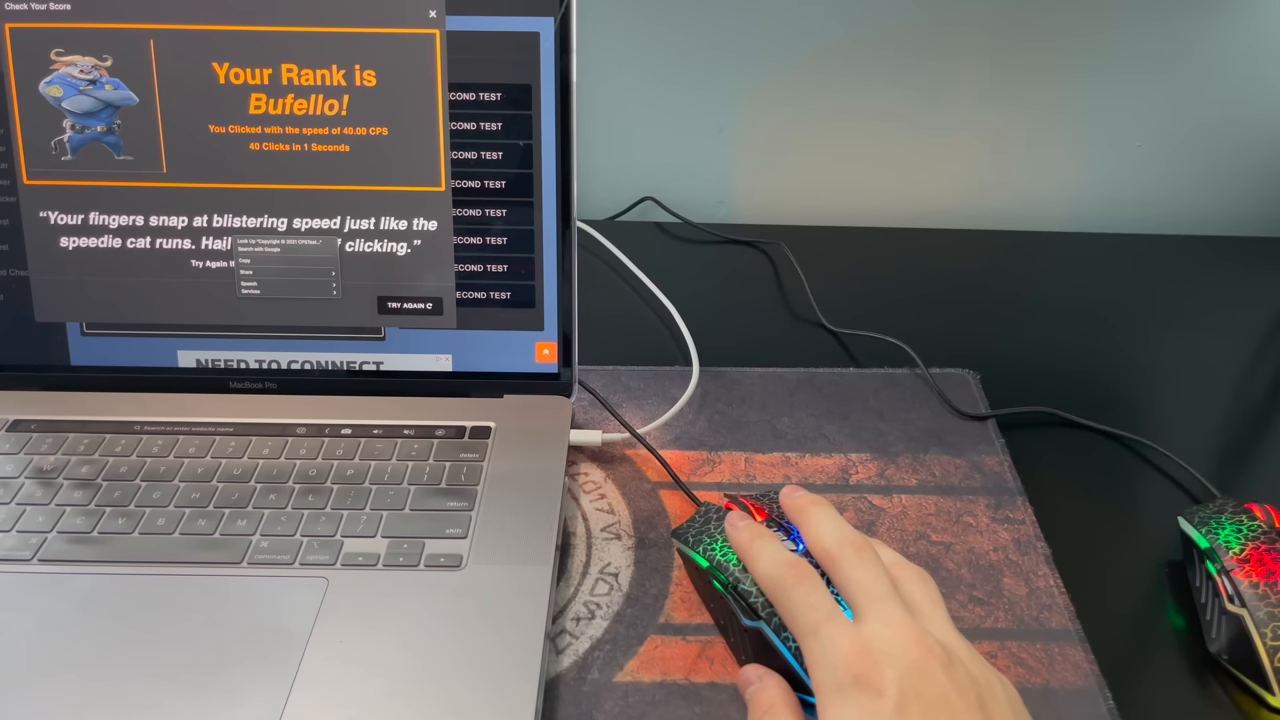